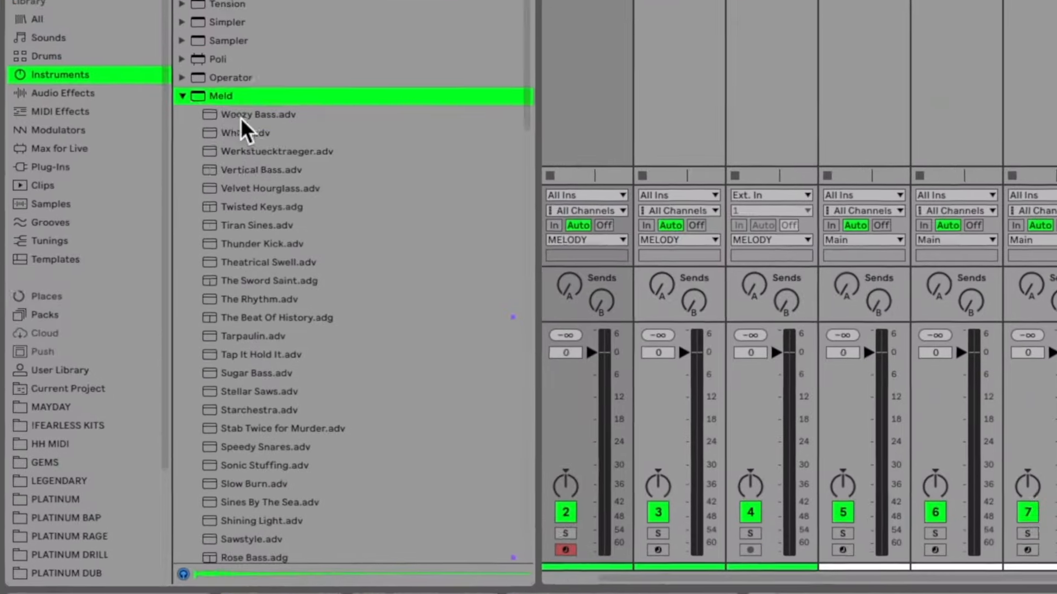
# Confirm Enable Similarity Search Analysis is On in File & Folder preferences
pyautogui.click(275, 317)
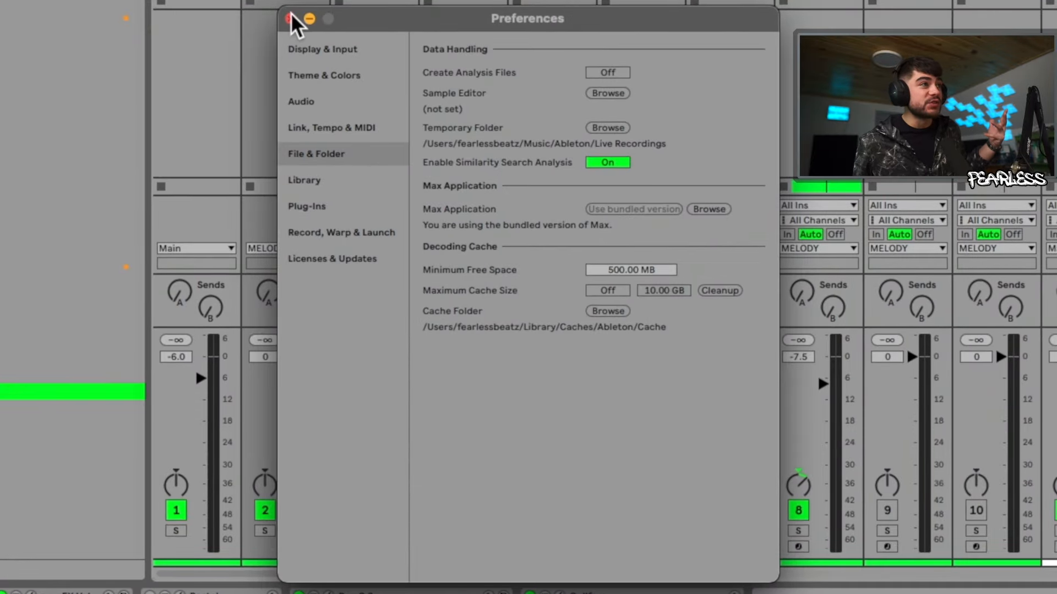
# Close the Preferences window, returning to the library with X-Hum Mono and sample folders
pyautogui.click(288, 18)
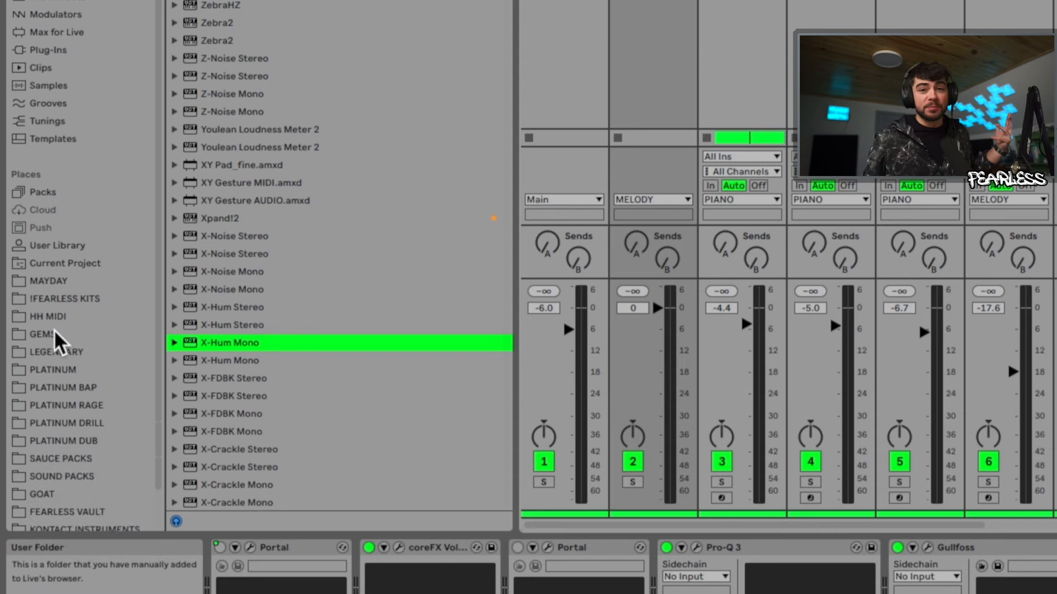
pyautogui.moveTo(99, 414)
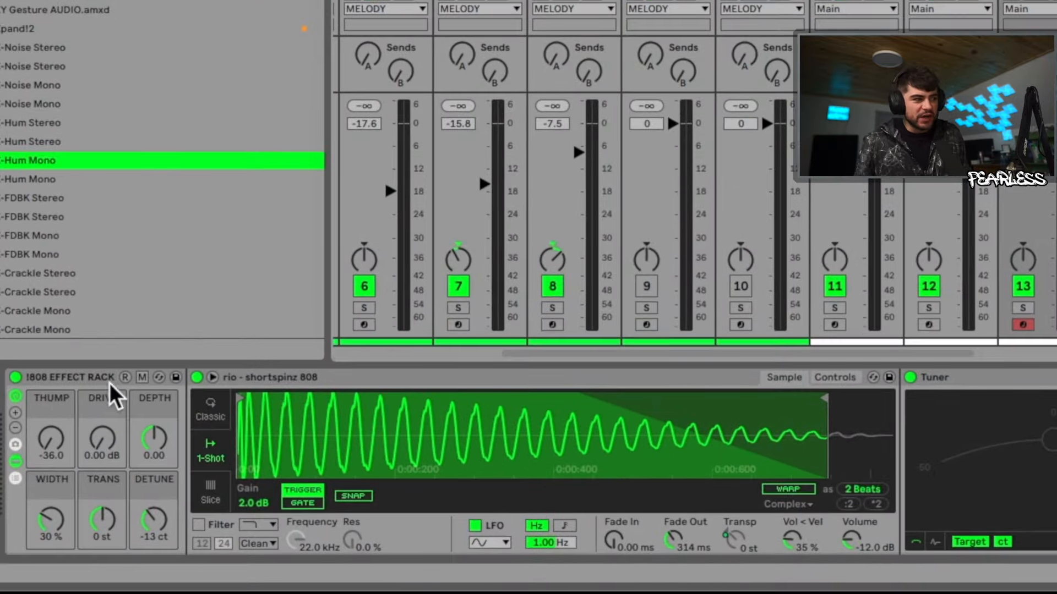
pyautogui.moveTo(62, 455)
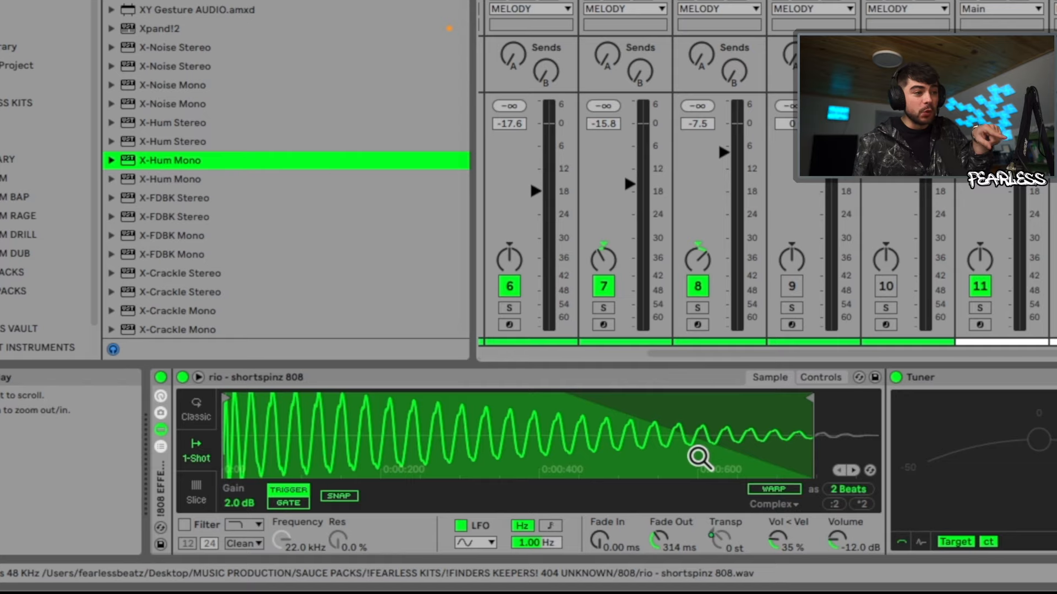
# Bring up the 808 Simpler waveform's sample menu offering Next Similar
pyautogui.rightClick(700, 460)
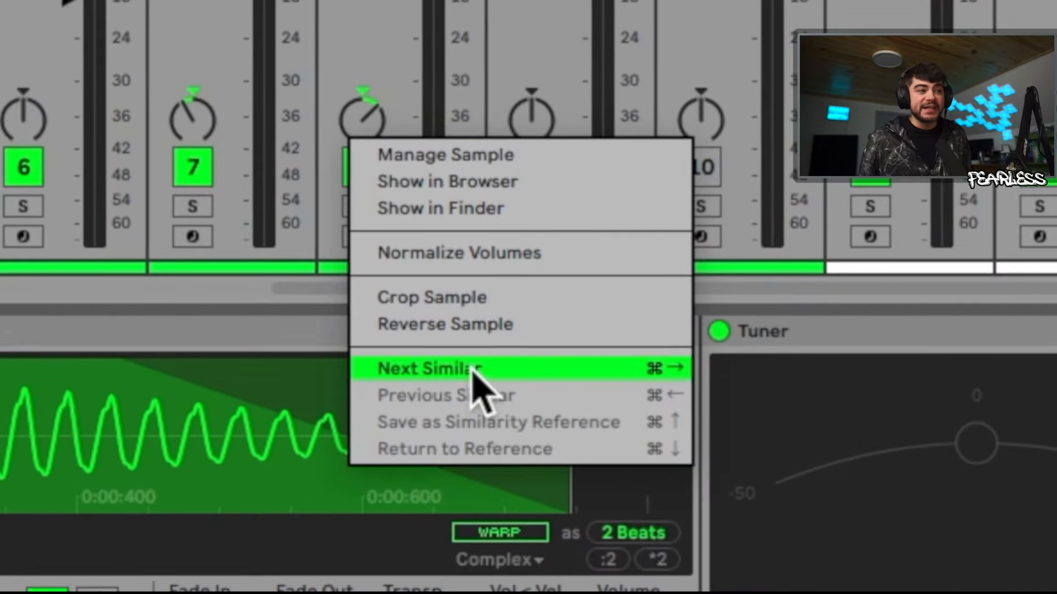
pyautogui.moveTo(512, 382)
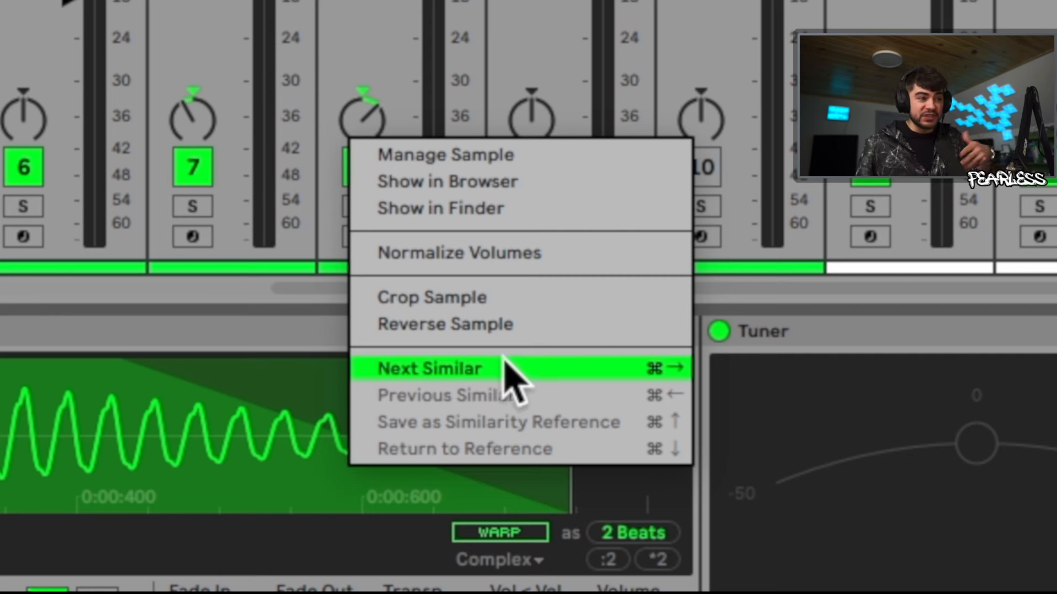
pyautogui.moveTo(512, 414)
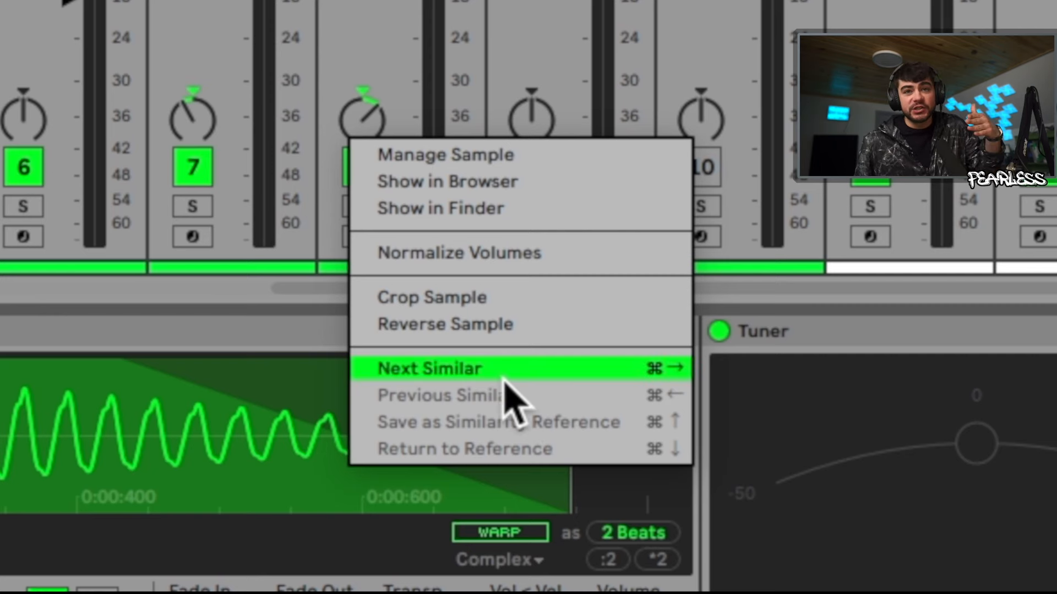
pyautogui.moveTo(459, 399)
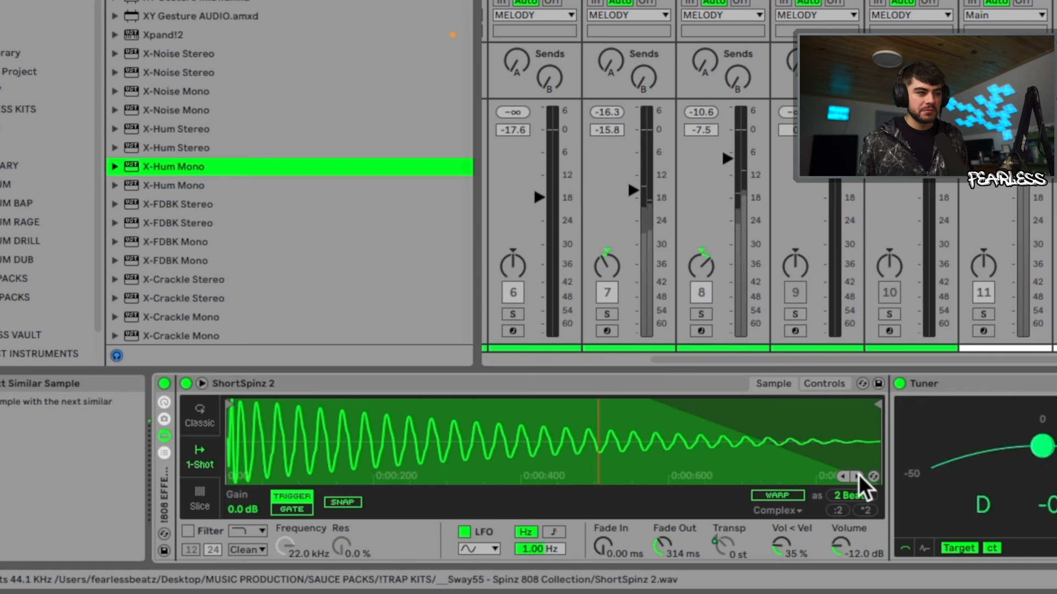
pyautogui.click(860, 491)
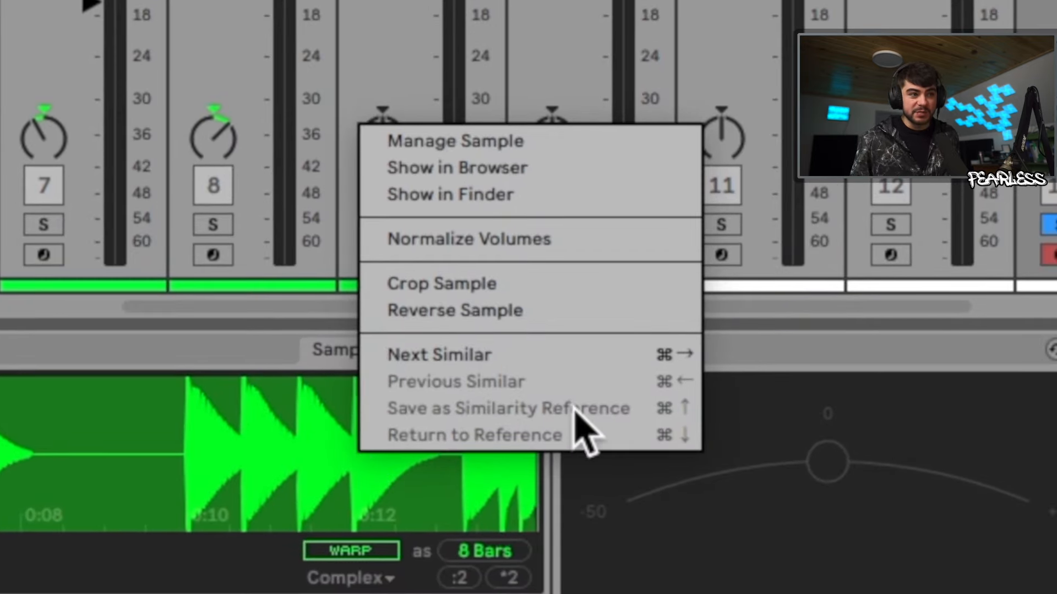
pyautogui.moveTo(308, 454)
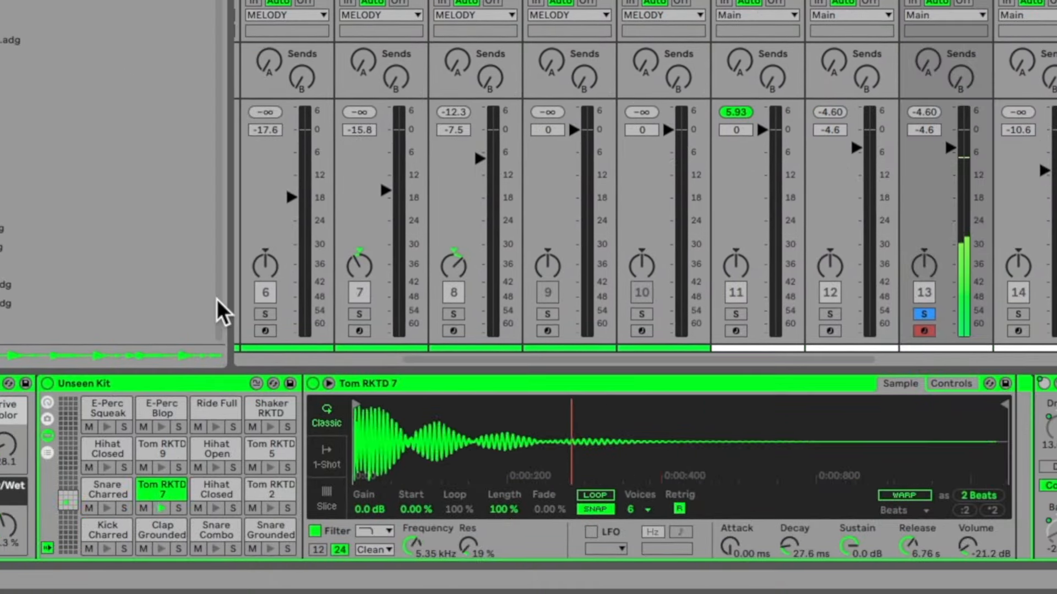
# Select the Tom RKTD 5 pad, then the Tom RKTD 2 pad in Unseen Kit
pyautogui.click(270, 449)
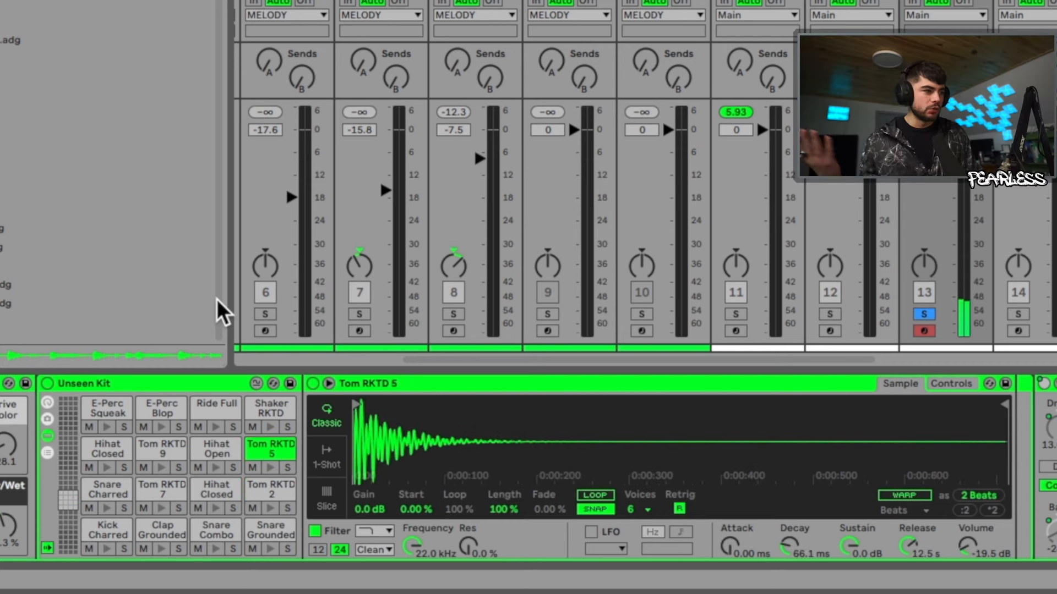
pyautogui.click(270, 491)
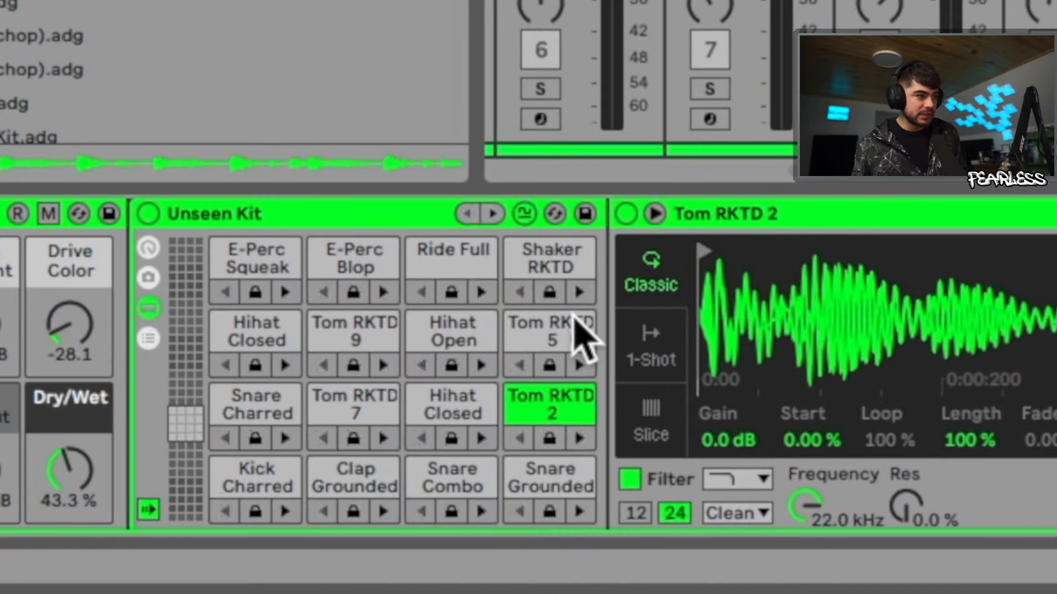
# Return pads to mute/solo controls and swap Tom RKTD 2 for a similar sample
pyautogui.click(523, 213)
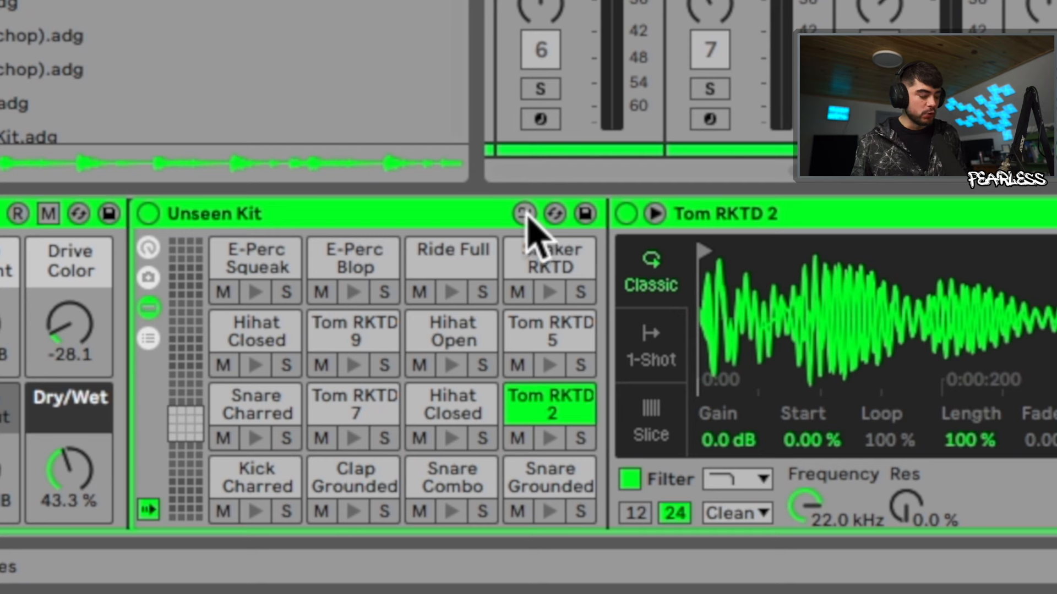
pyautogui.click(525, 214)
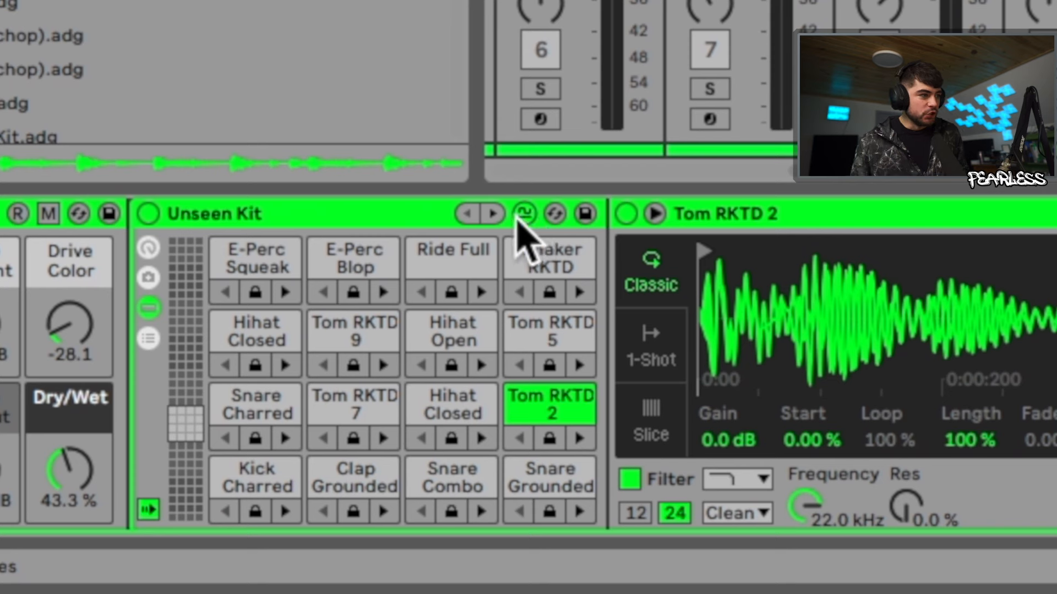
pyautogui.moveTo(453, 253)
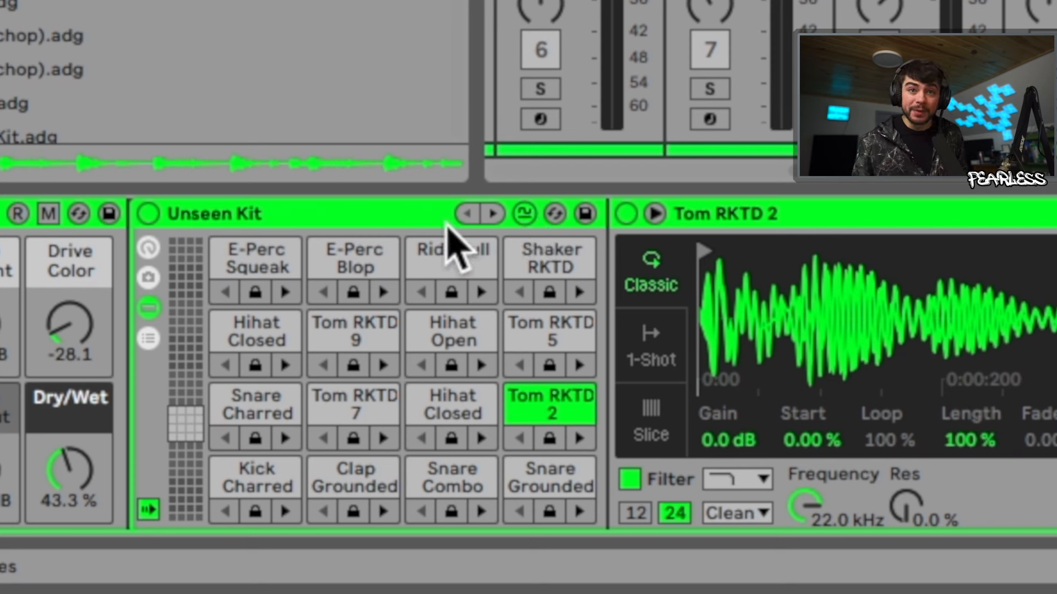
pyautogui.moveTo(500, 239)
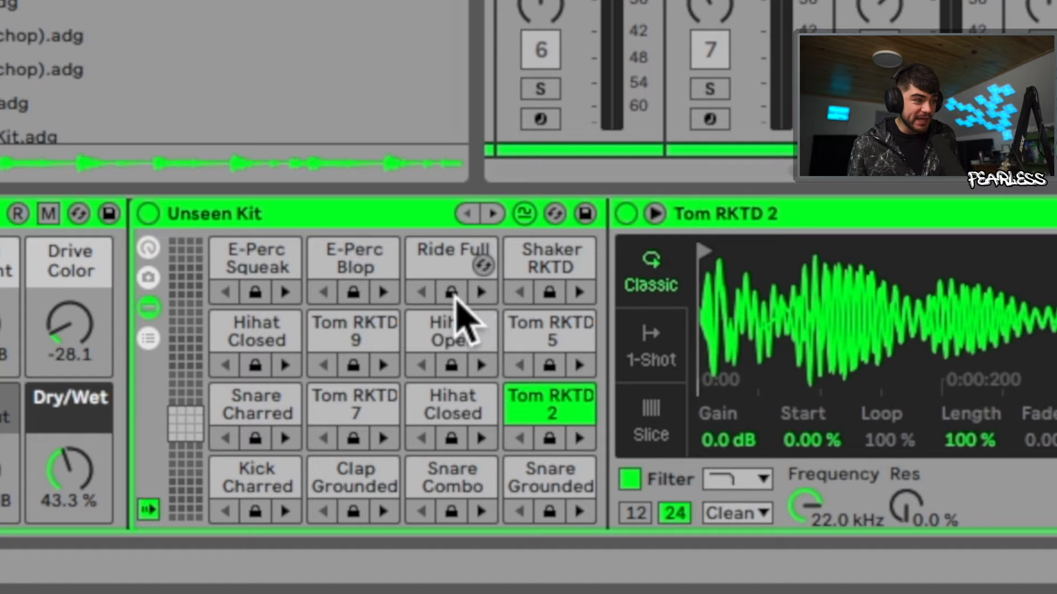
pyautogui.moveTo(437, 319)
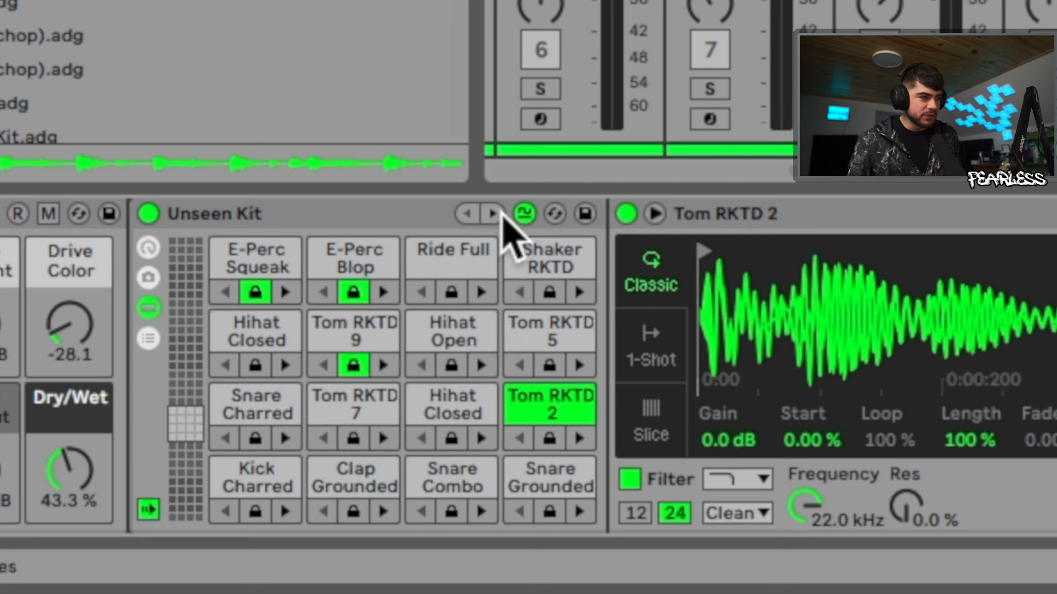
pyautogui.click(491, 213)
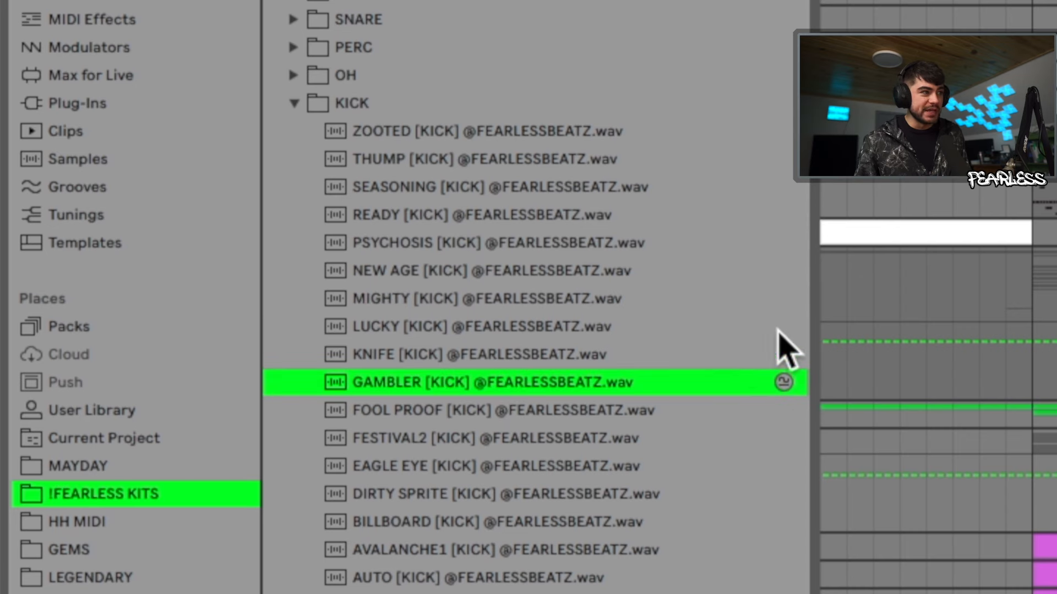
# Scroll the !FEARLESS KITS kick list through 906 to the HH, FX and CLAP folders
pyautogui.scroll(-3)
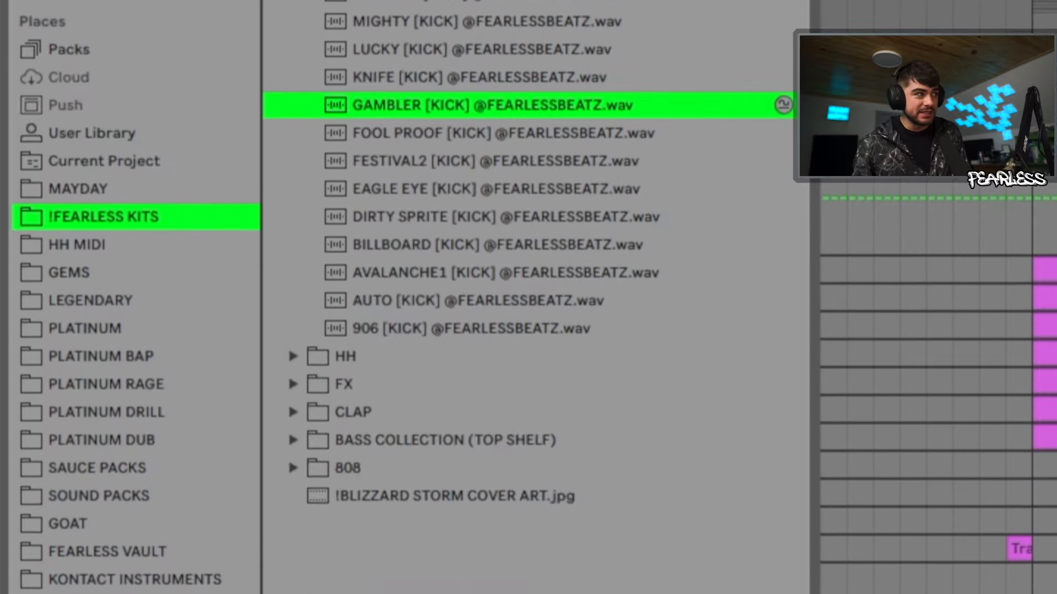
# Find kicks similar to FESTIVAL2 and audition scars, safehouse and money shorter kicks
pyautogui.click(466, 161)
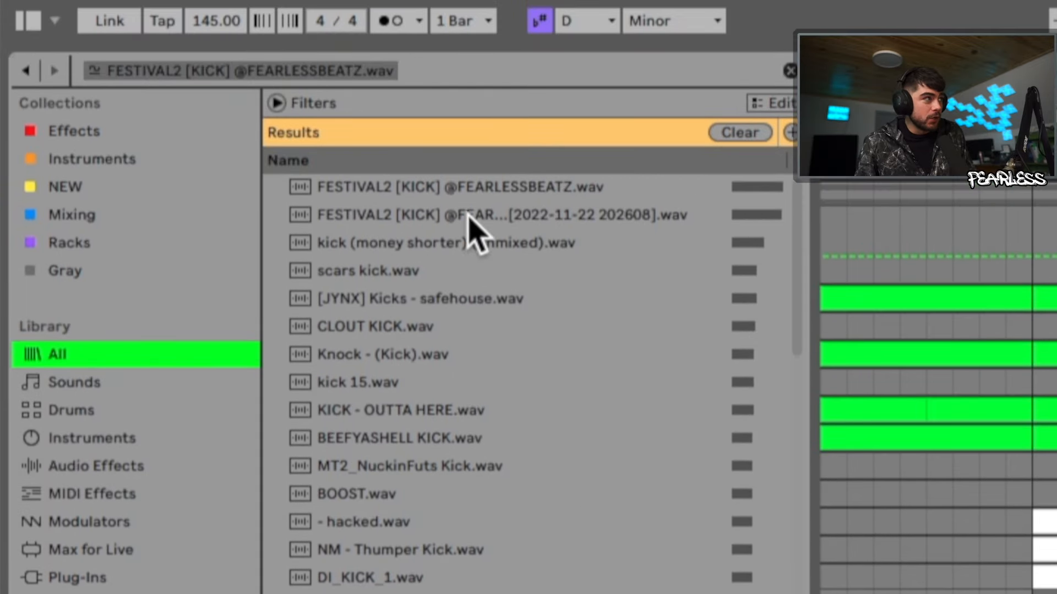
pyautogui.moveTo(659, 238)
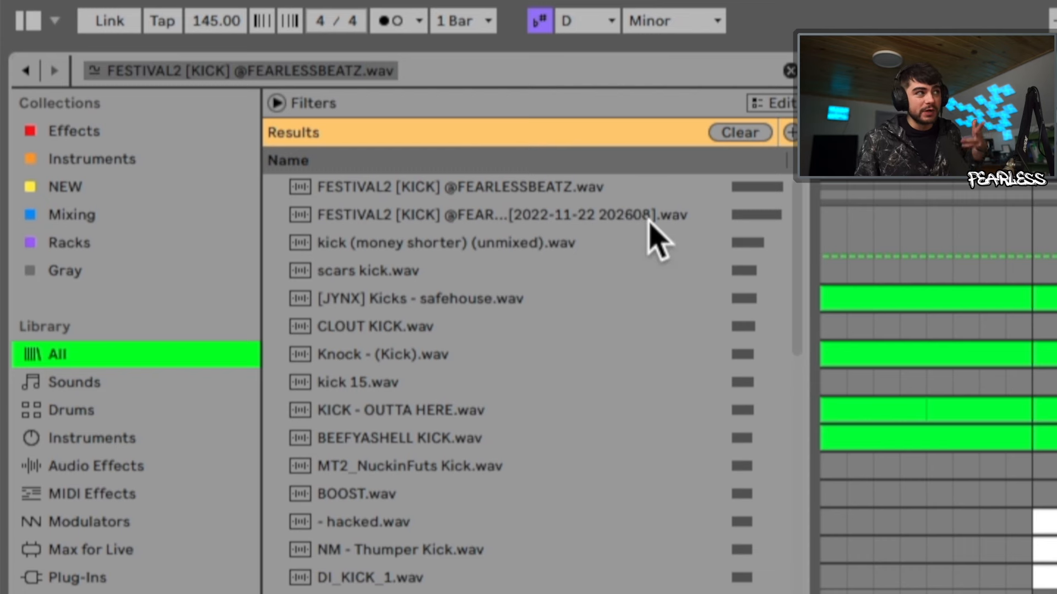
pyautogui.moveTo(773, 275)
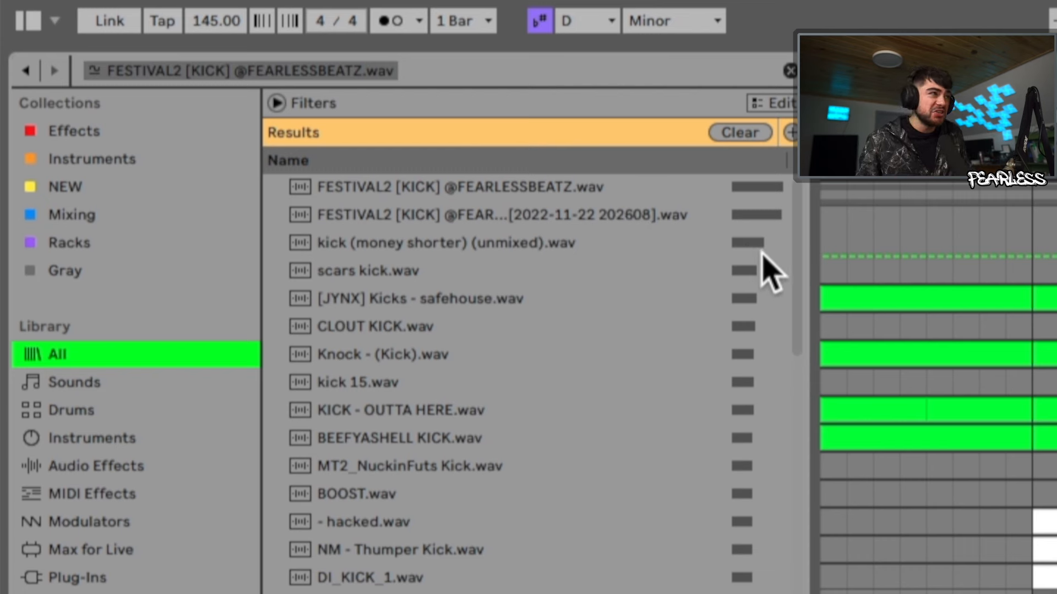
pyautogui.click(513, 215)
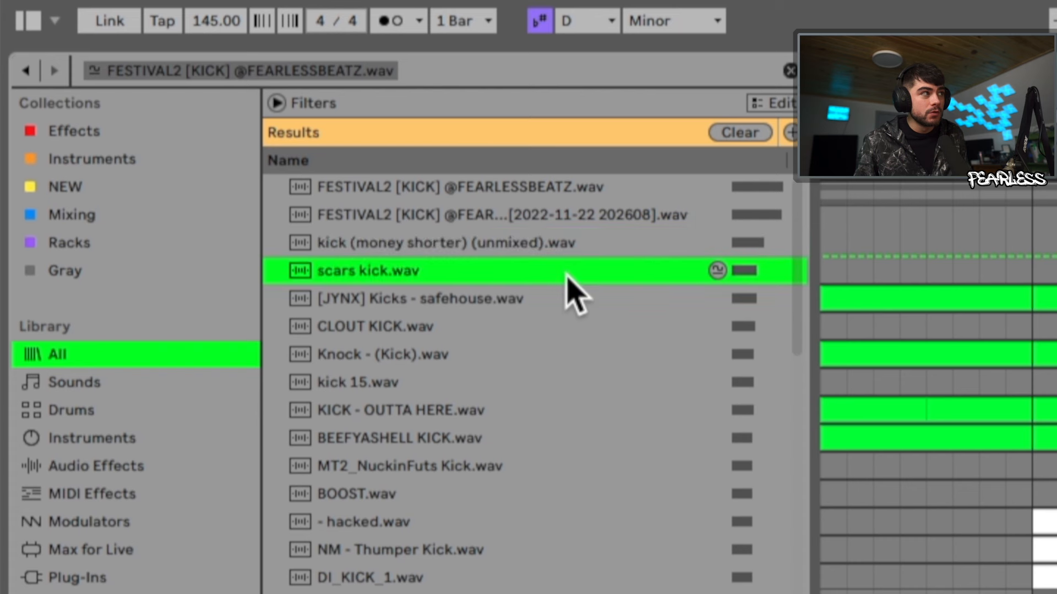
pyautogui.click(368, 327)
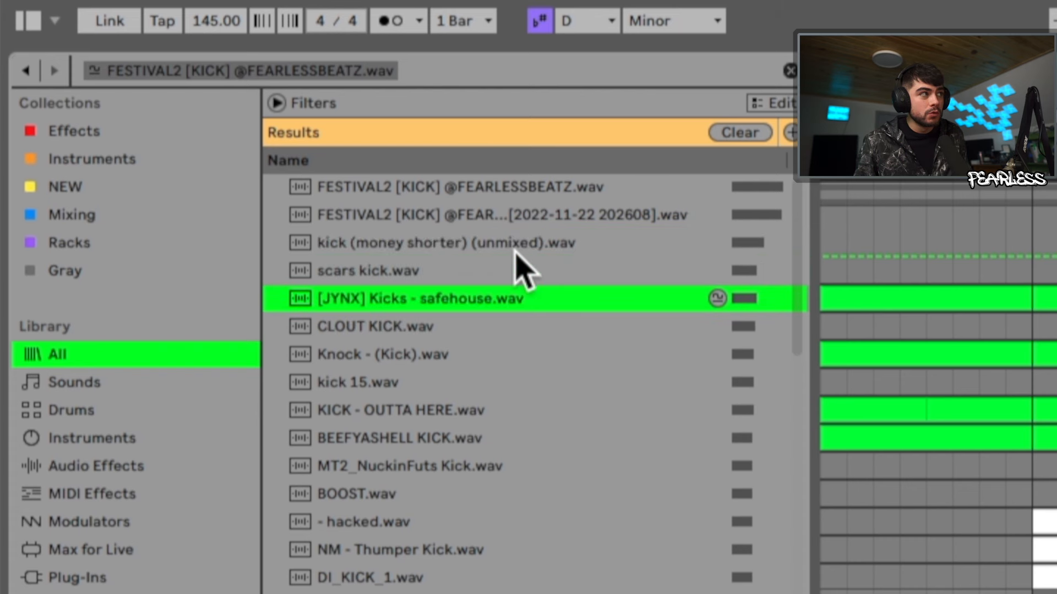
pyautogui.click(404, 354)
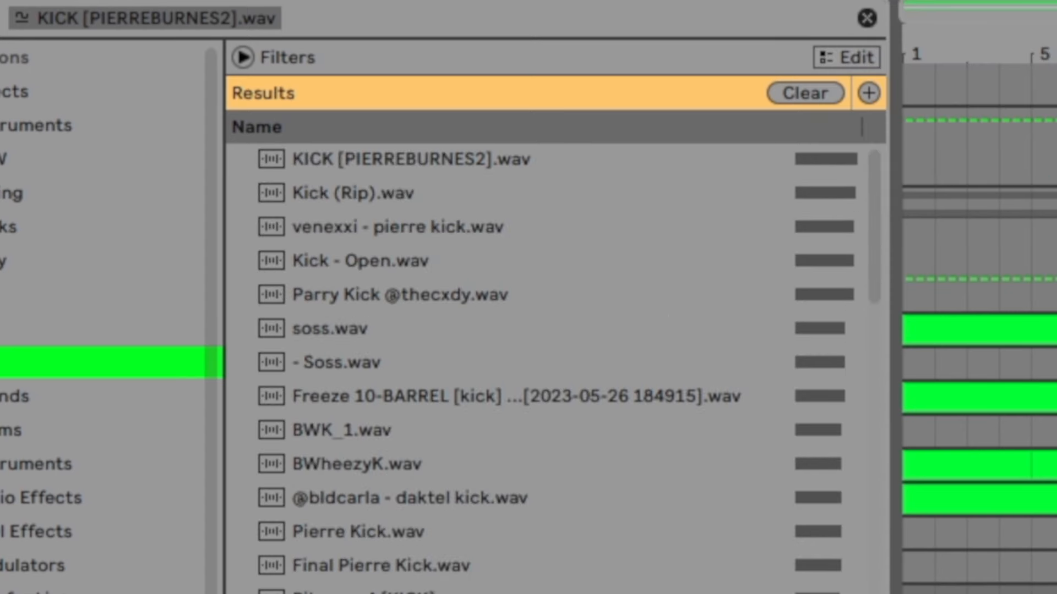
# Preview the Kick (Rip) result among kicks similar to KICK [PIERREBURNES2]
pyautogui.click(398, 226)
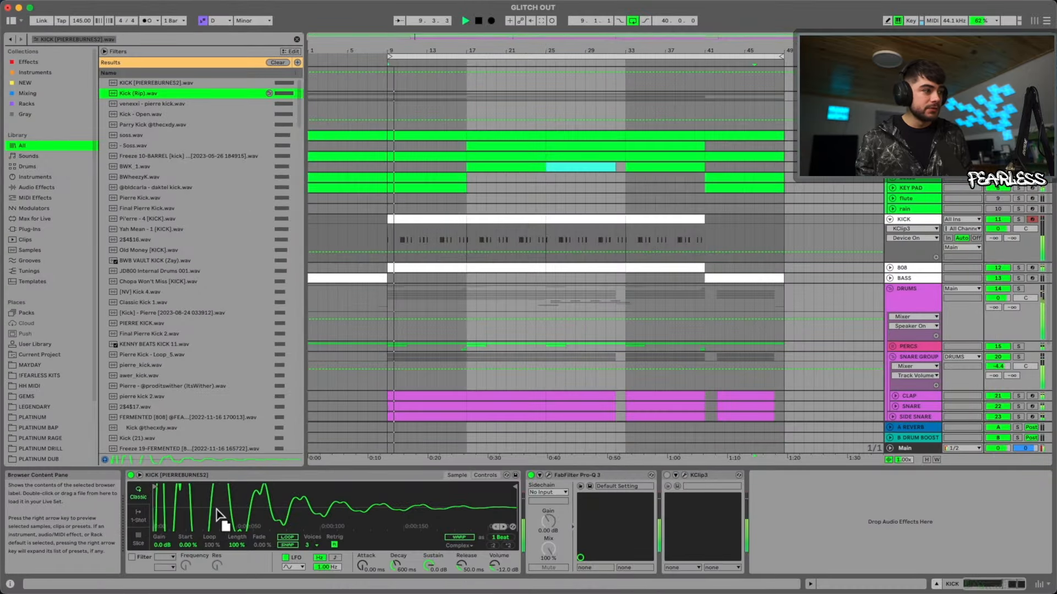
# Enable Hot-Swap and load the similar kicks Soss, BWK_1 and BWheezyK into Simpler
pyautogui.click(154, 103)
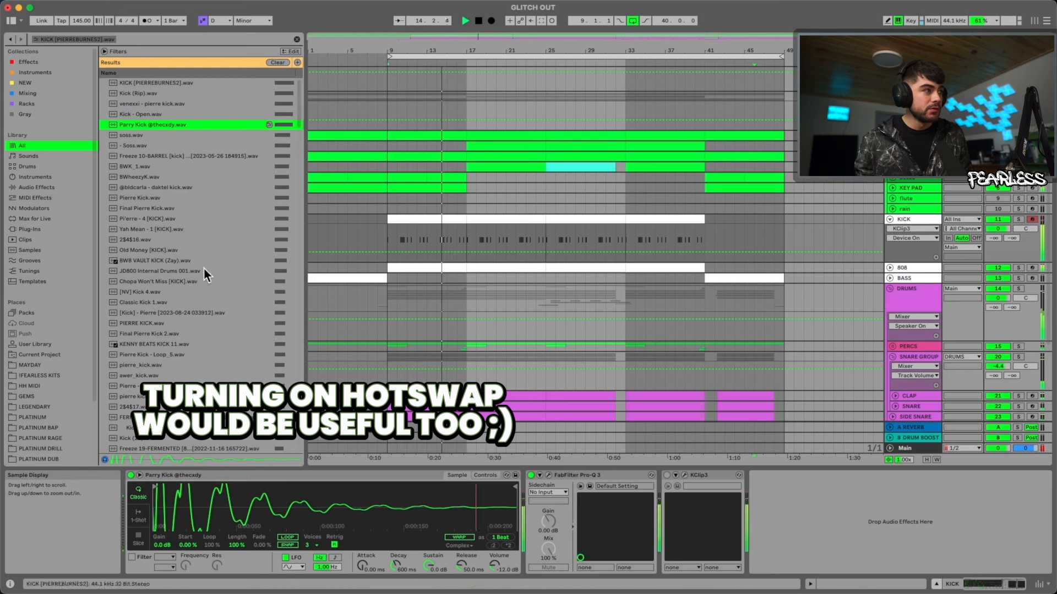
pyautogui.click(127, 145)
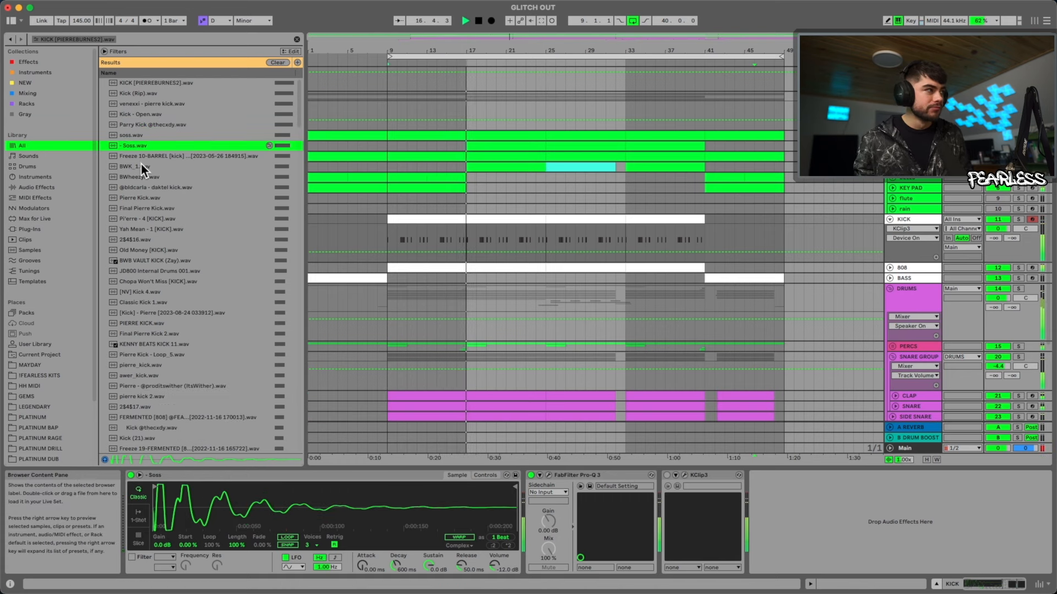
pyautogui.click(132, 167)
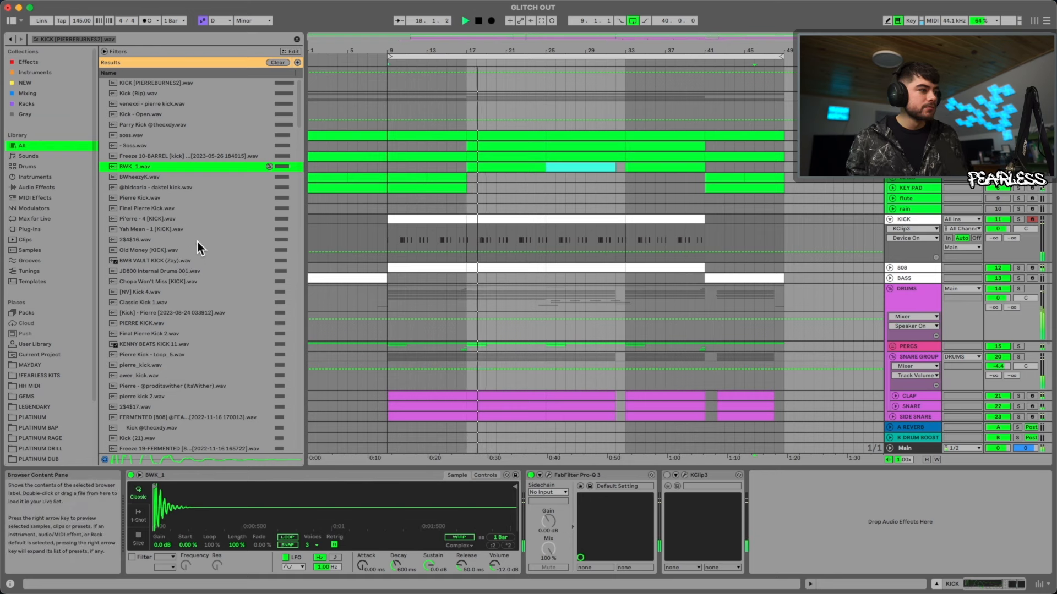
pyautogui.click(135, 177)
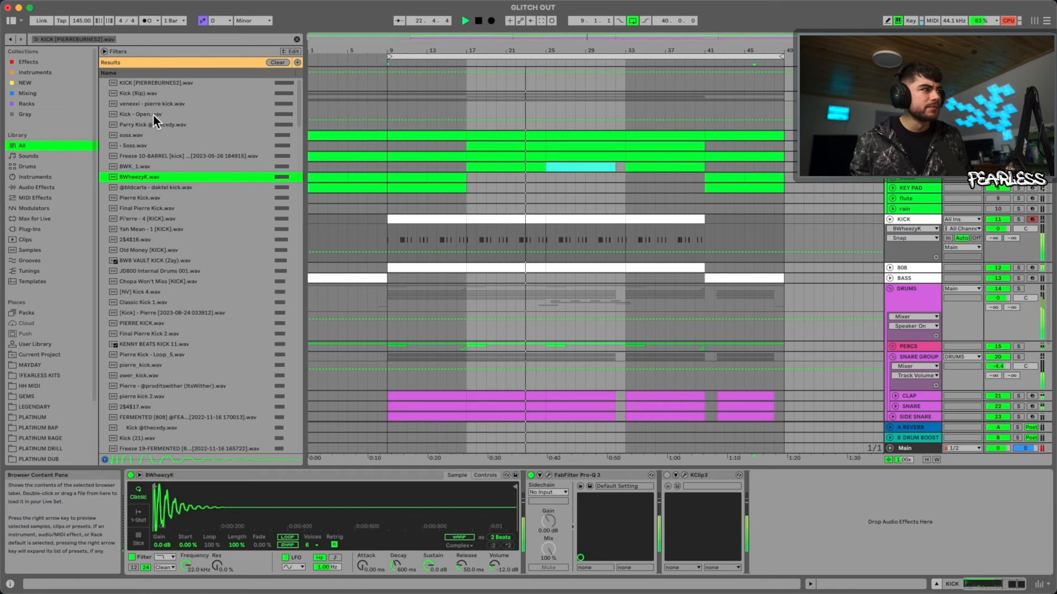
# Load venexxi - pierre kick into the sampler, then select the original PIERREBURNES2 result
pyautogui.click(149, 104)
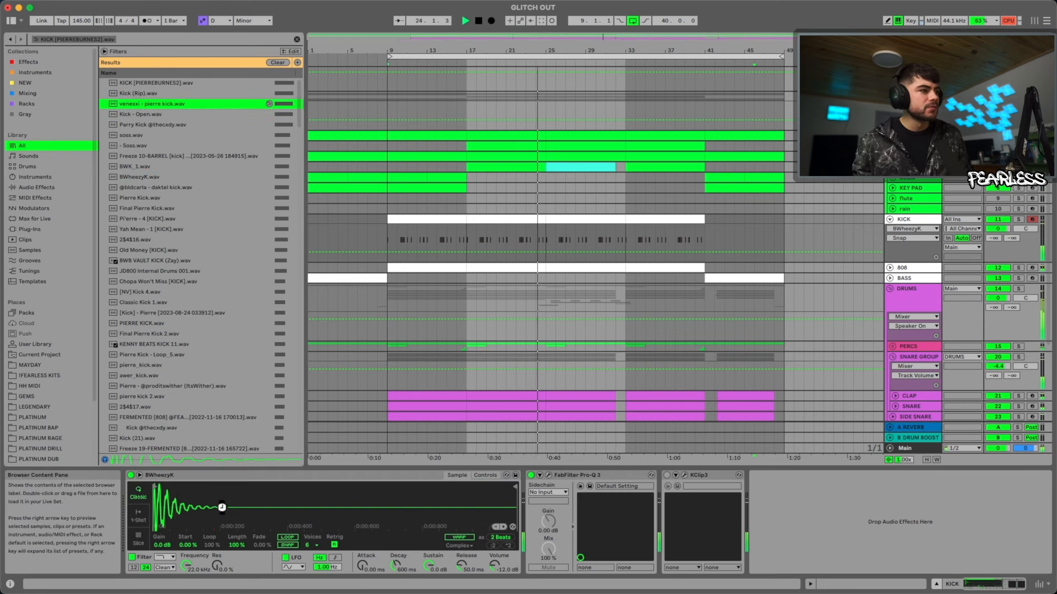
pyautogui.doubleClick(140, 104)
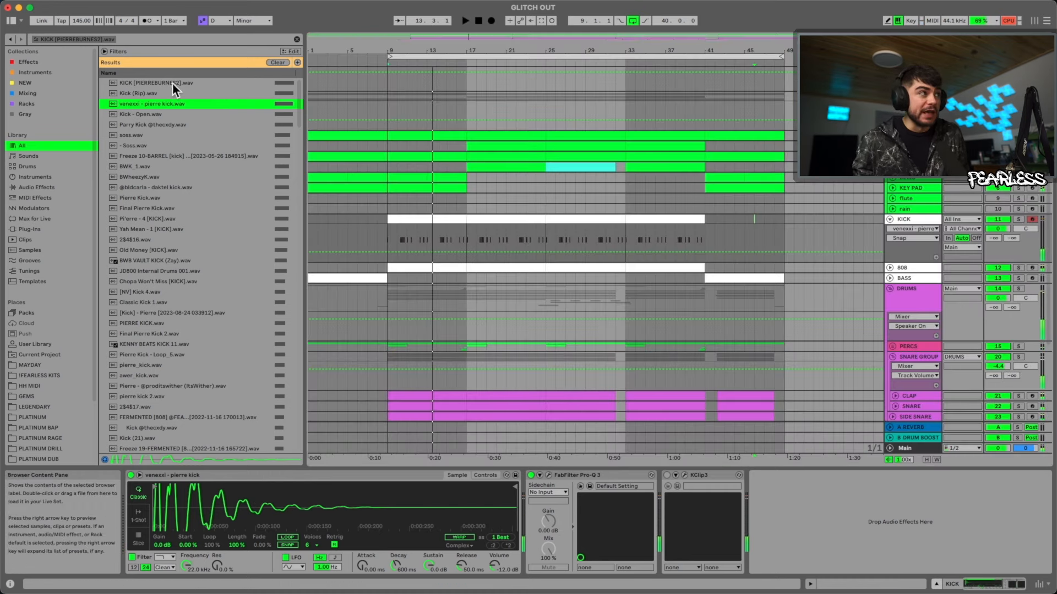
pyautogui.click(157, 83)
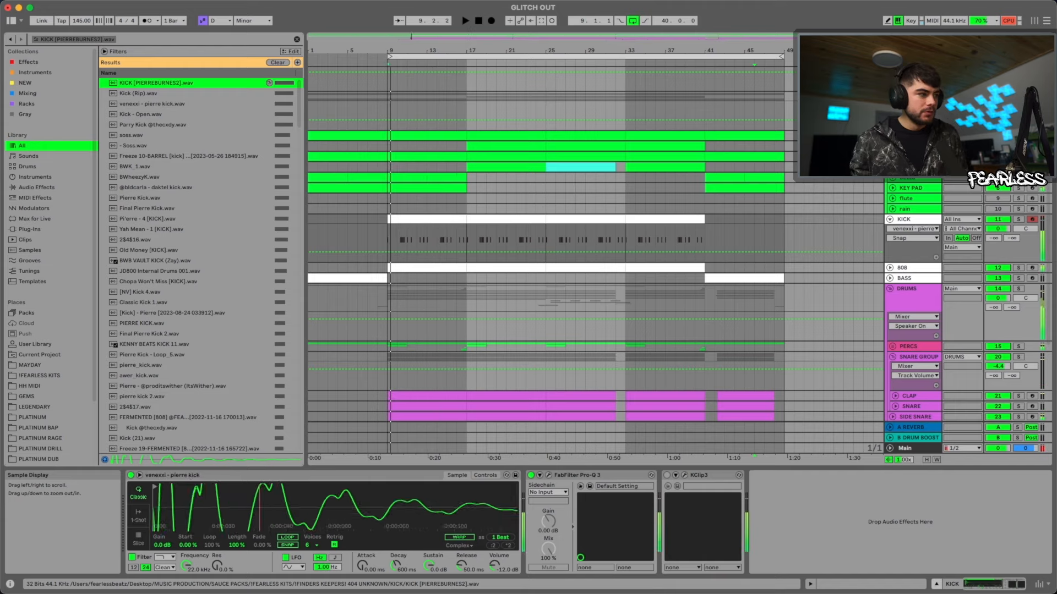